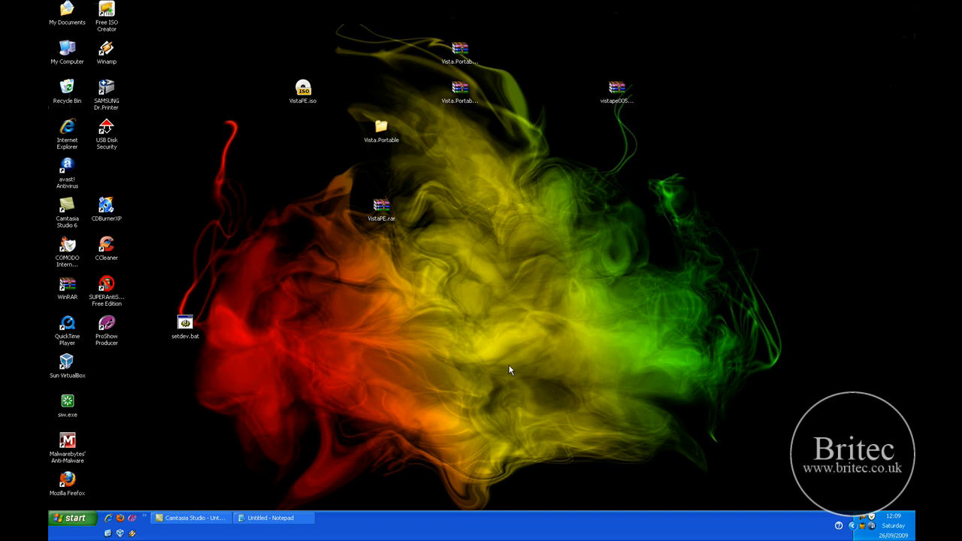
{"action": "mouse_move", "coordinate": [559, 459]}
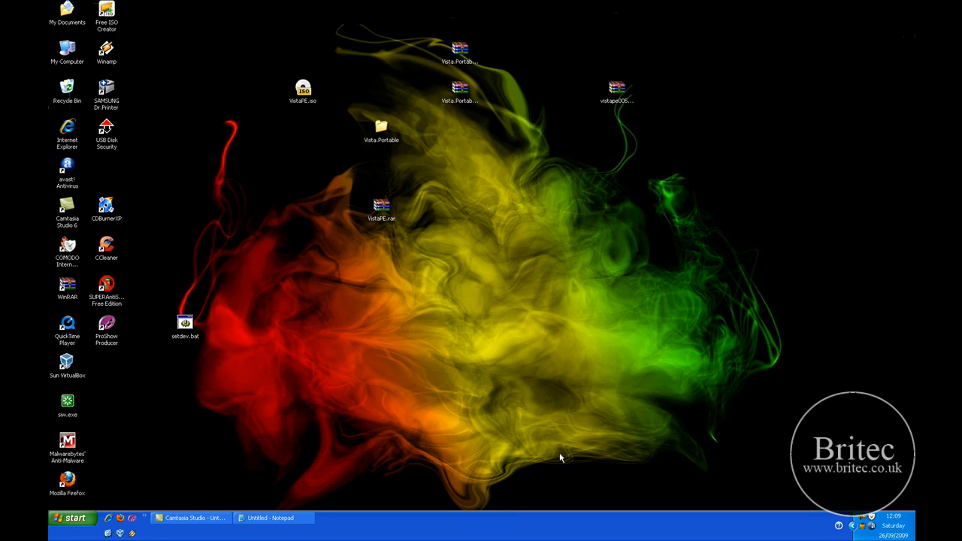
{"action": "mouse_move", "coordinate": [533, 232]}
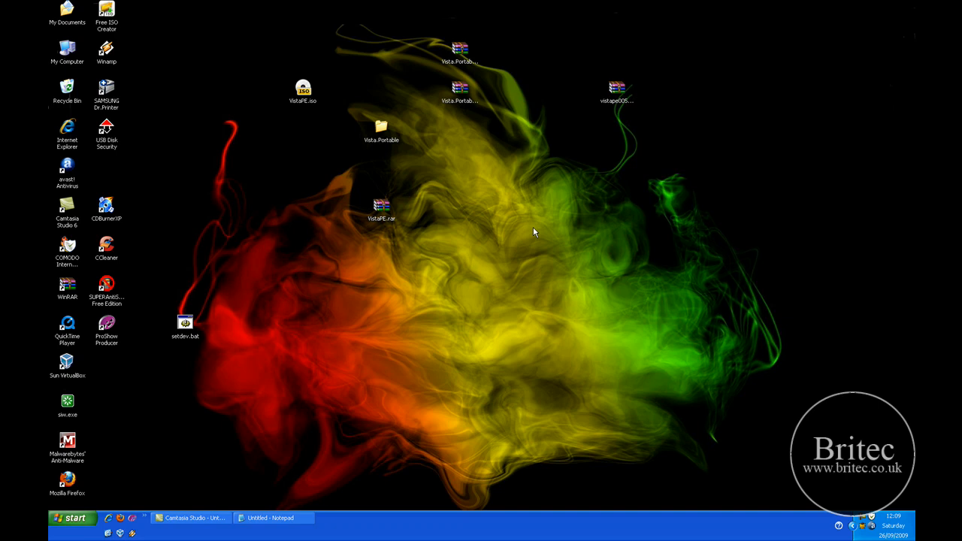
{"action": "mouse_move", "coordinate": [559, 380]}
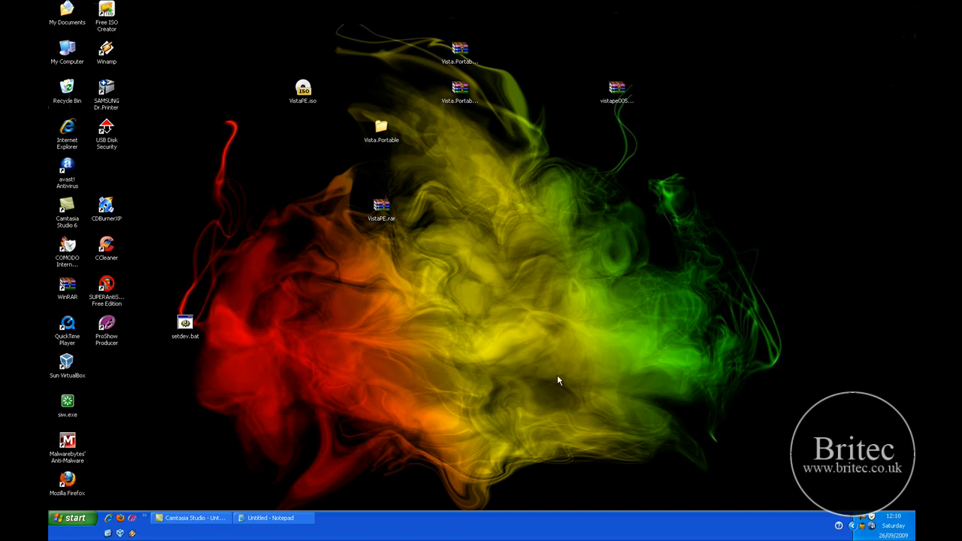
{"action": "mouse_move", "coordinate": [517, 370]}
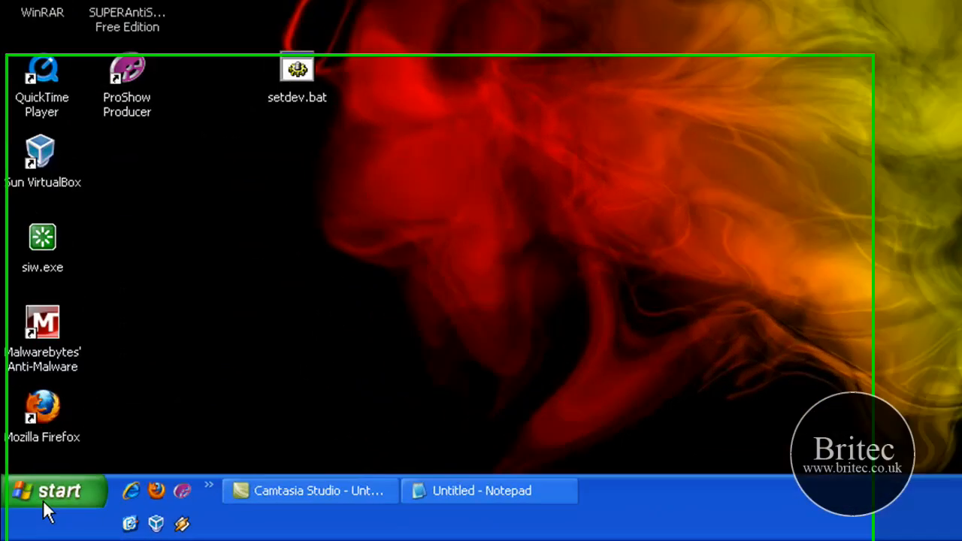
Launch a command prompt via Start > Run with cmd
{"action": "left_click", "coordinate": [52, 490]}
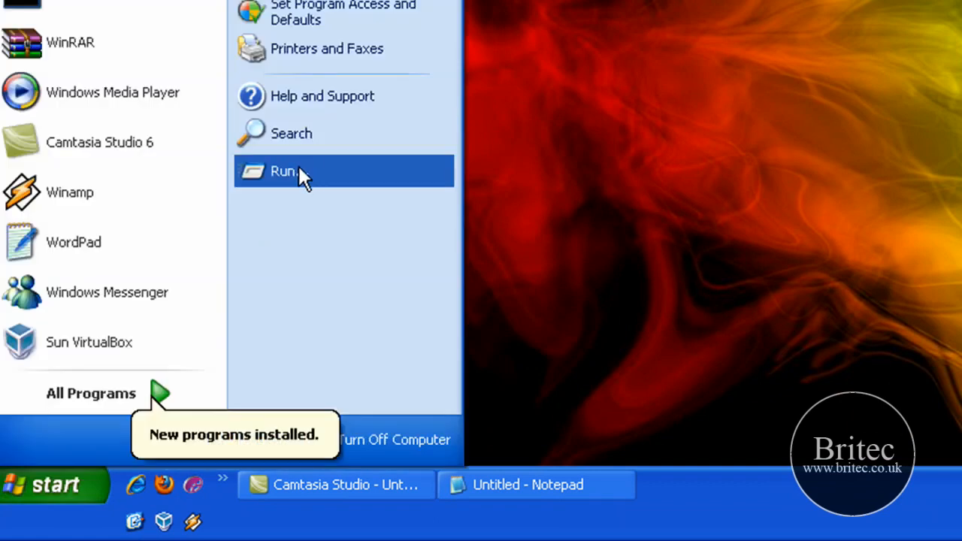
{"action": "left_click", "coordinate": [284, 172]}
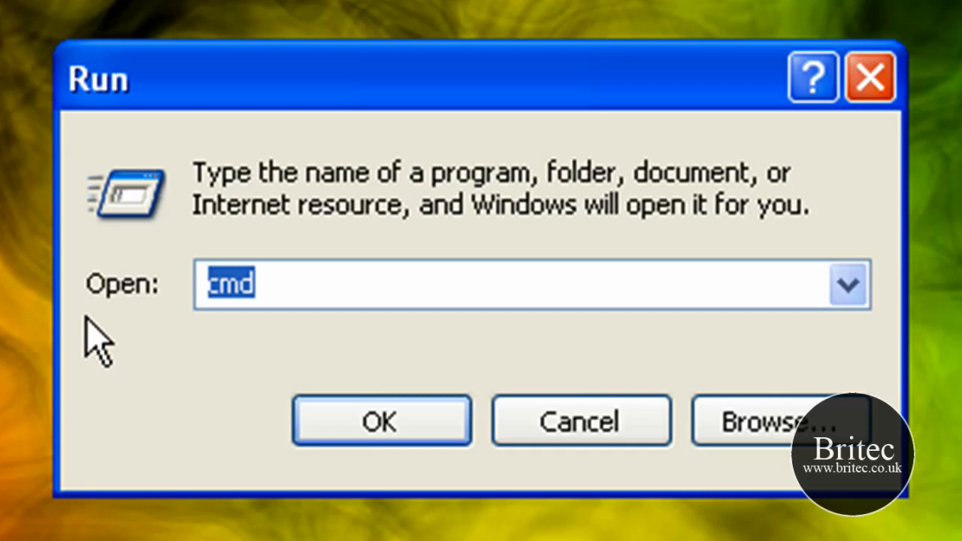
{"action": "mouse_move", "coordinate": [166, 293]}
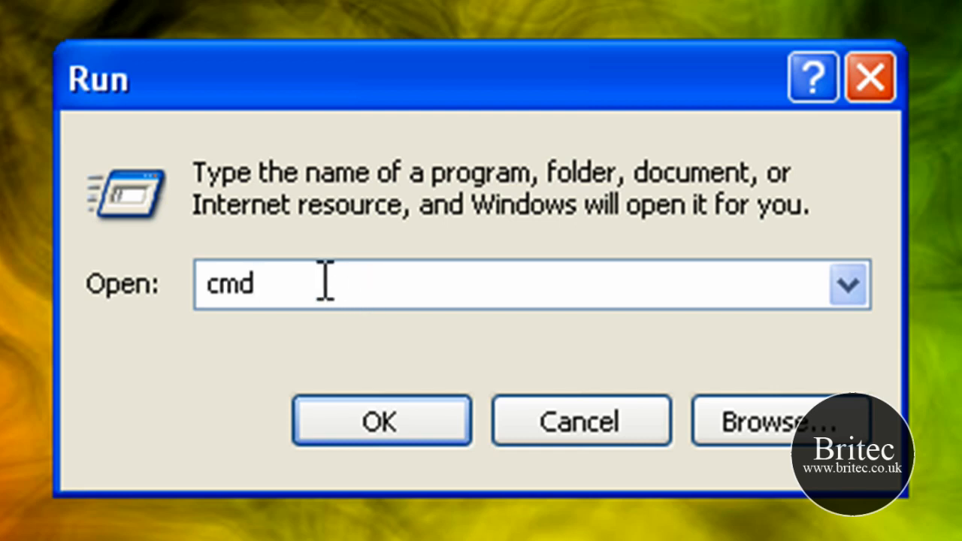
{"action": "left_click", "coordinate": [382, 421]}
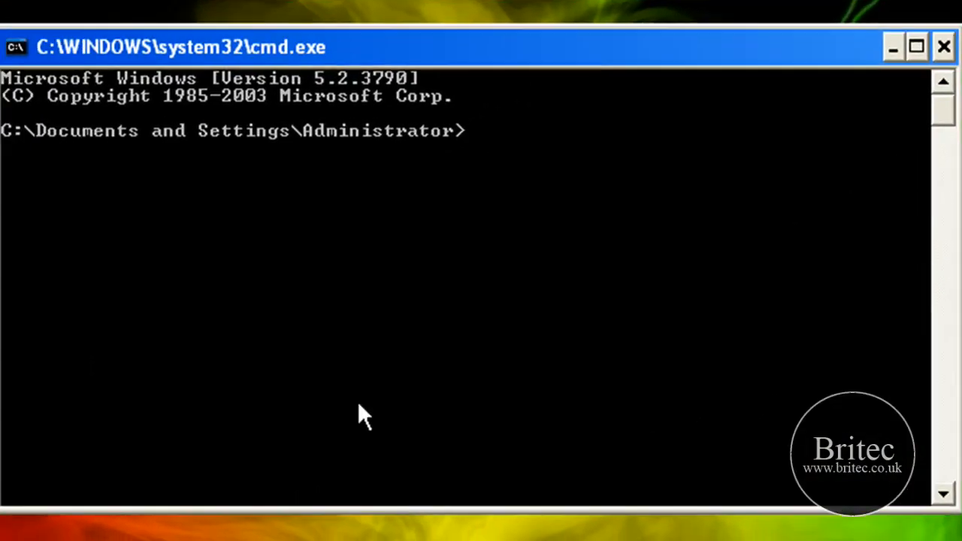
{"action": "mouse_move", "coordinate": [503, 333]}
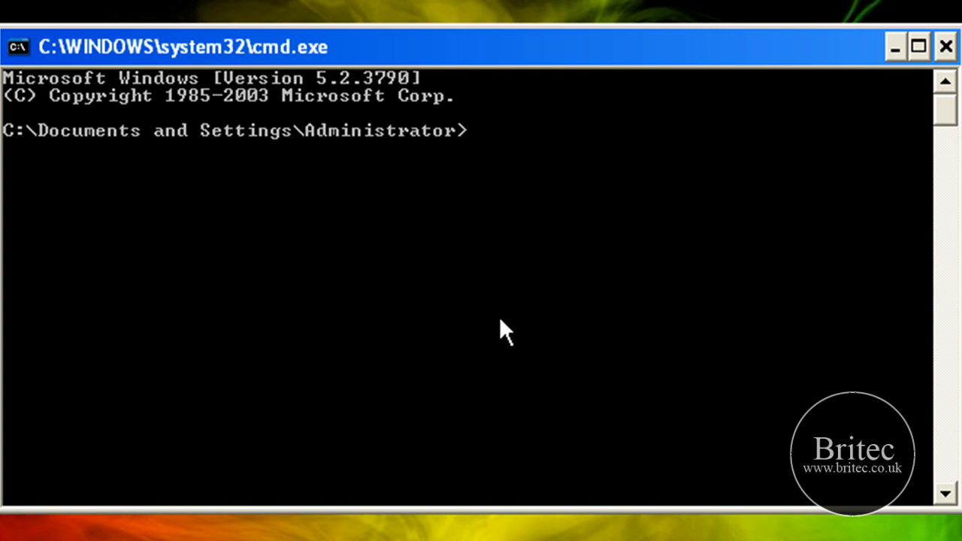
Change to the root of C: with cd \ and clear the window with cls
{"action": "type", "text": "cd \\"}
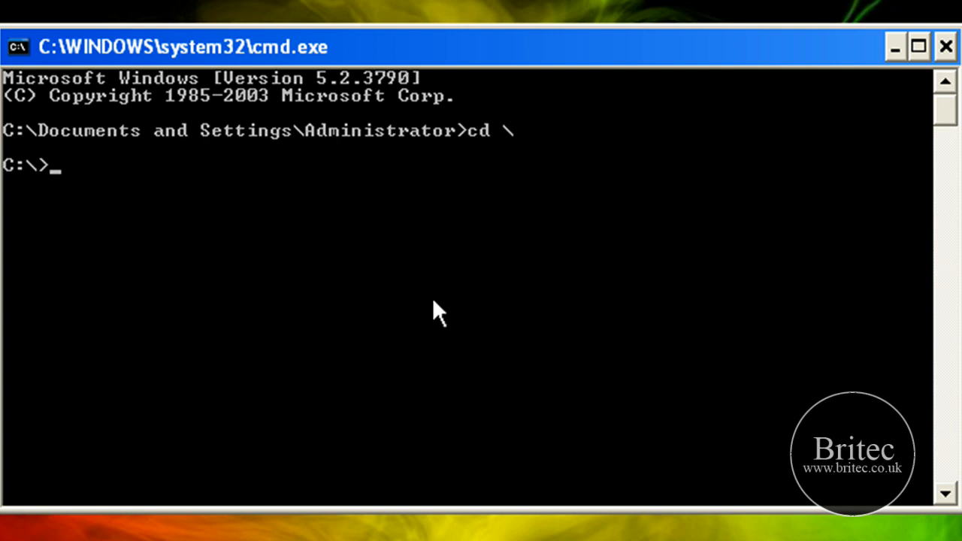
{"action": "type", "text": "c"}
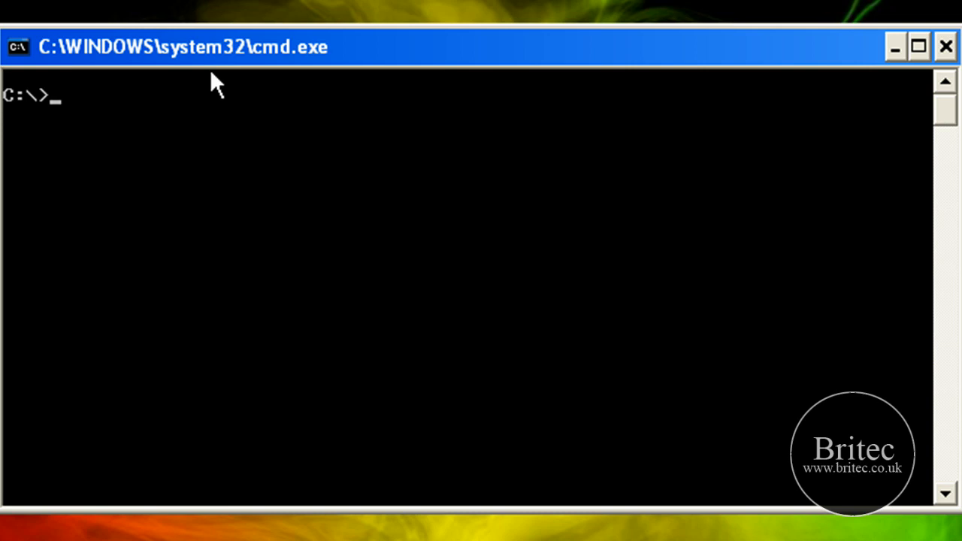
Run set DEVMGR_SHOW_NONPRESENT_DEVICES=1 at the C:\ prompt
{"action": "type", "text": "set"}
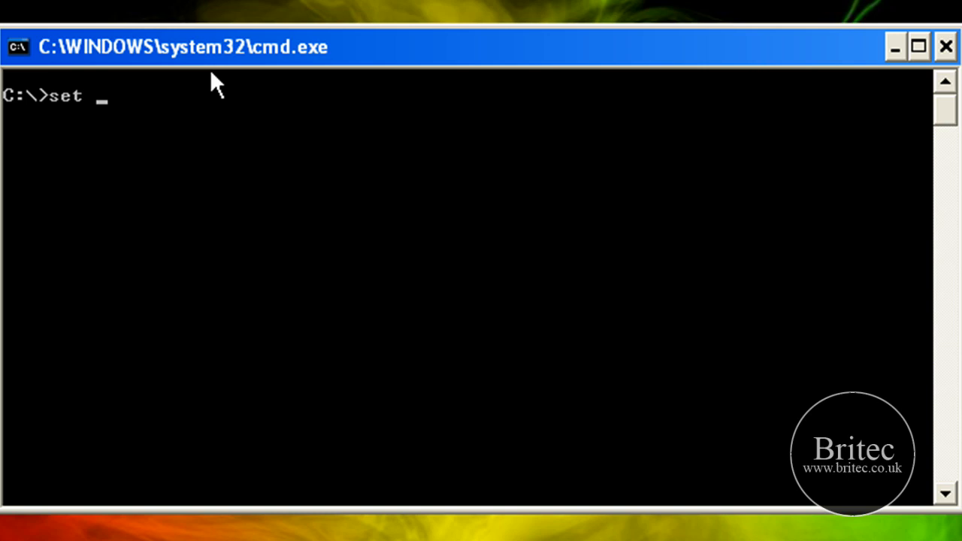
{"action": "type", "text": "DEX"}
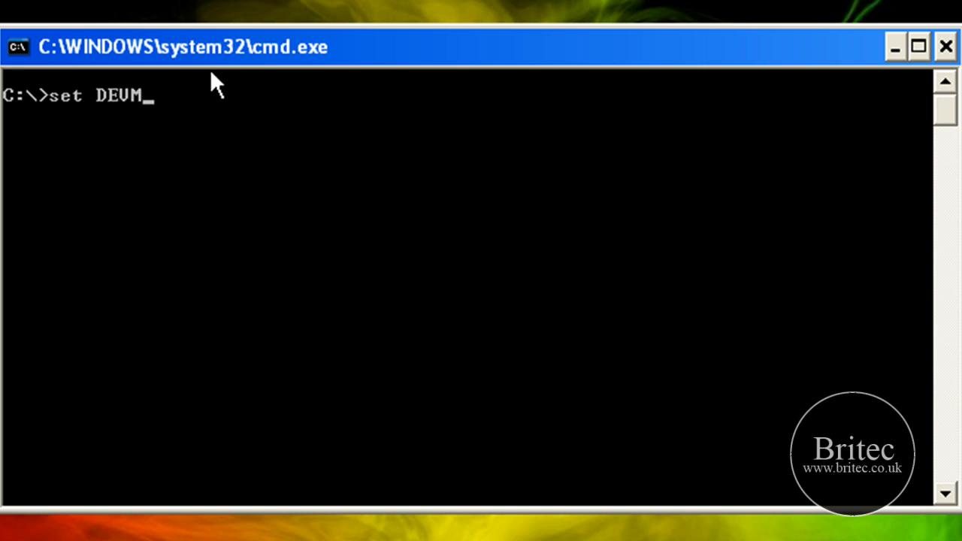
{"action": "type", "text": "GR"}
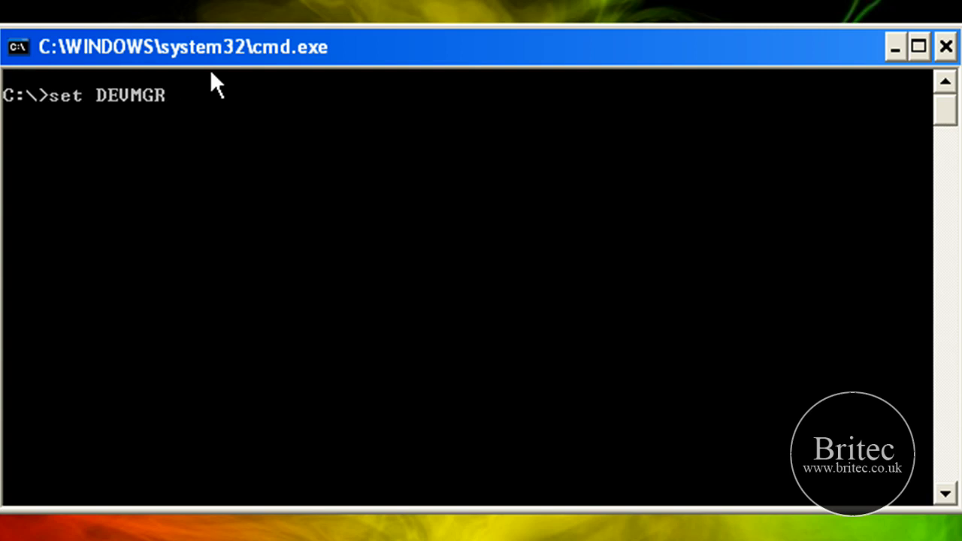
{"action": "type", "text": "_"}
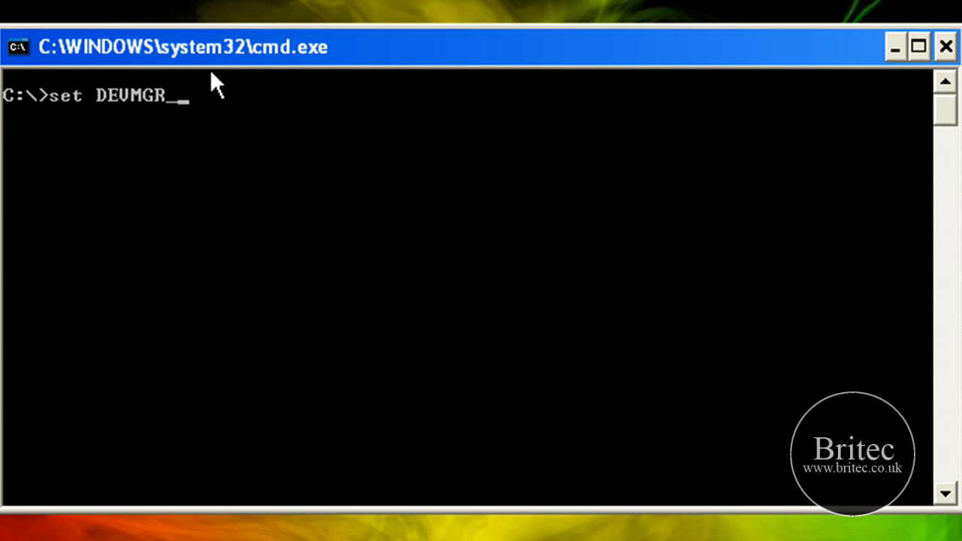
{"action": "type", "text": "SH"}
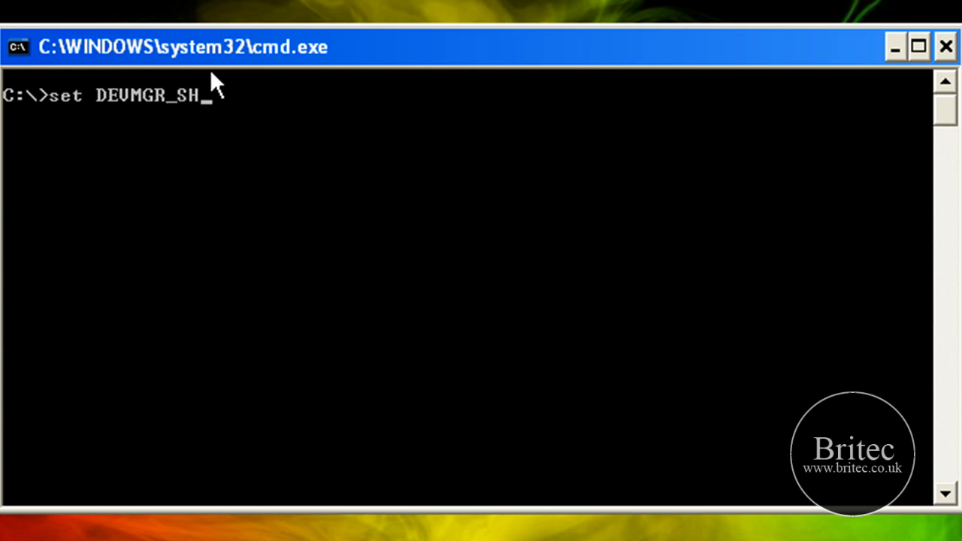
{"action": "type", "text": "OW"}
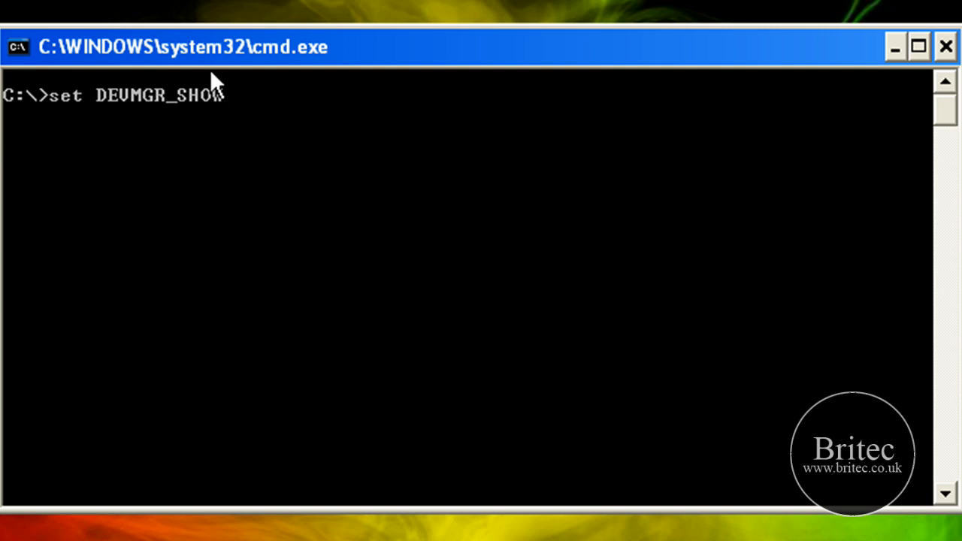
{"action": "type", "text": "_N"}
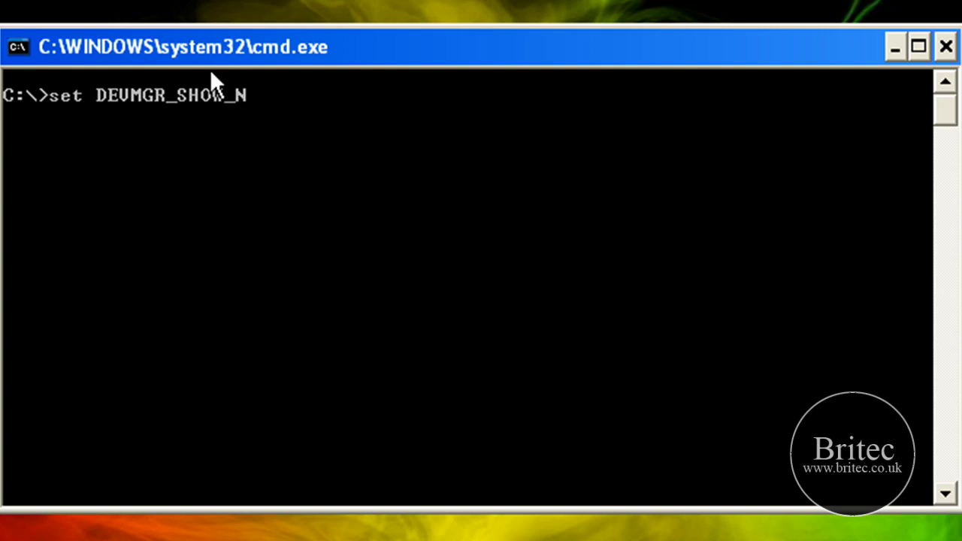
{"action": "type", "text": "ONP"}
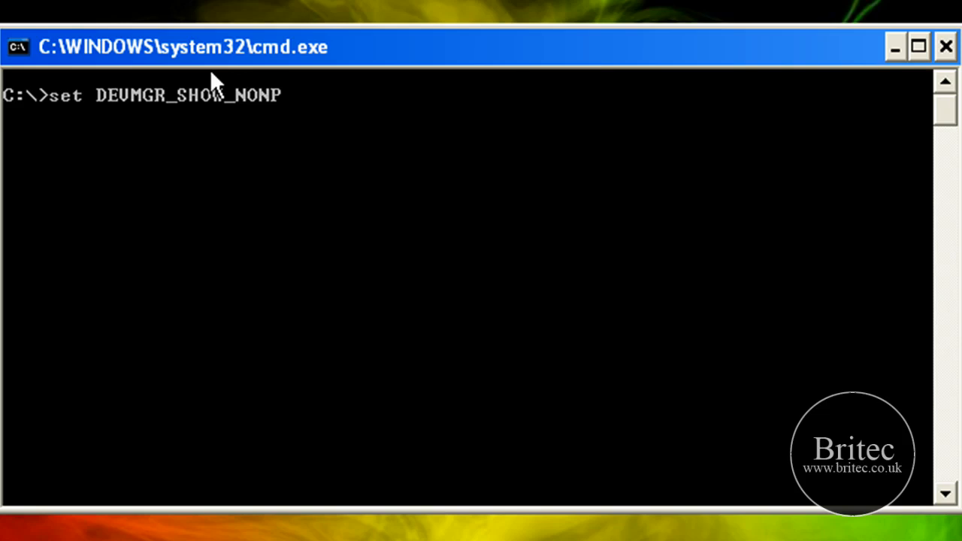
{"action": "type", "text": "RESENT"}
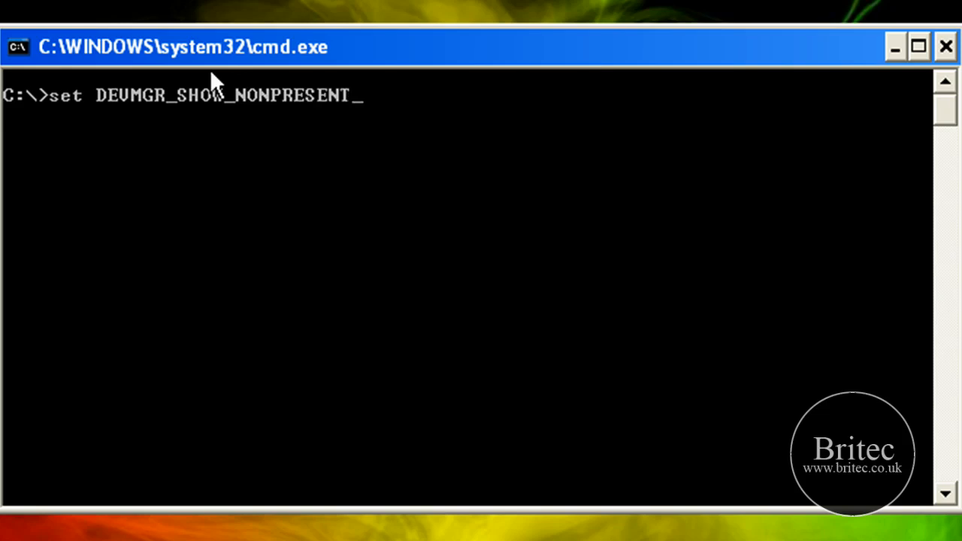
{"action": "type", "text": "DE"}
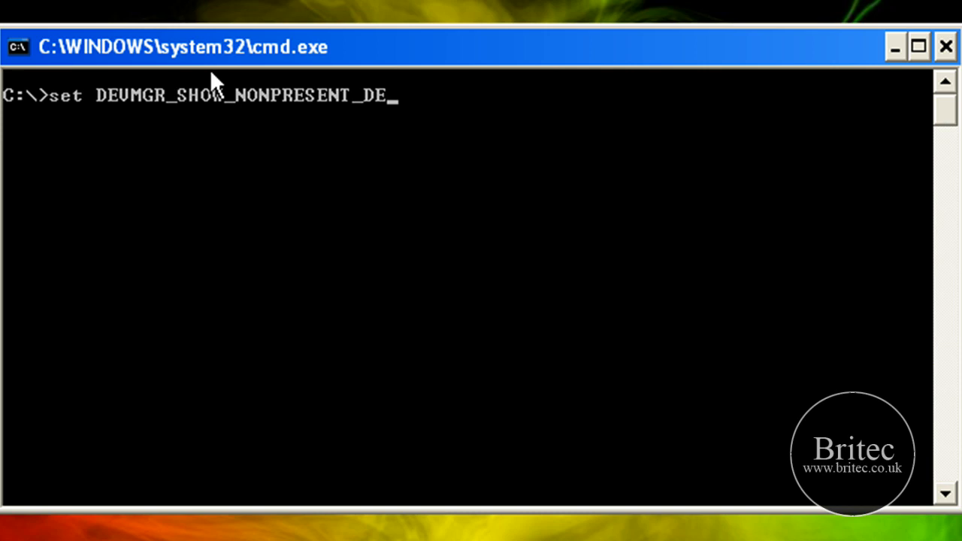
{"action": "type", "text": "VICES"}
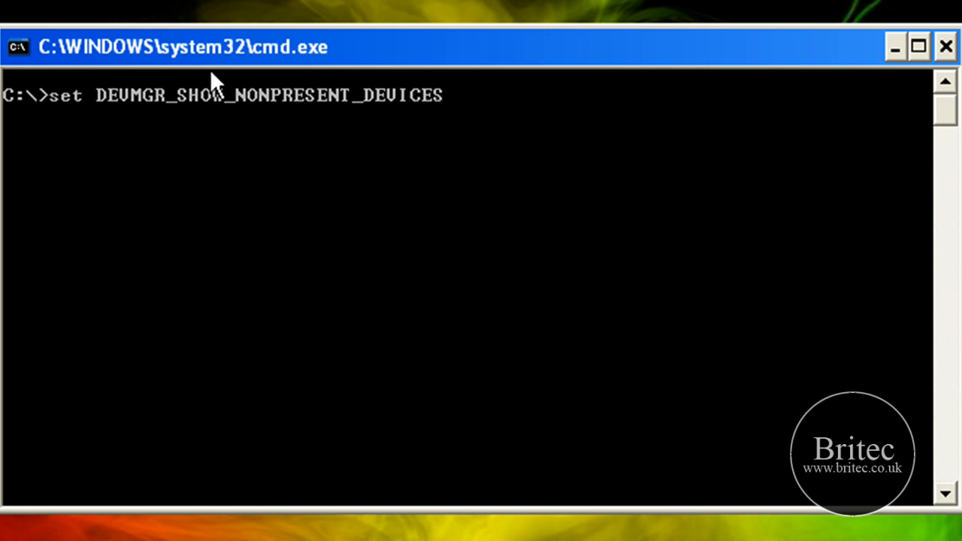
{"action": "type", "text": "="}
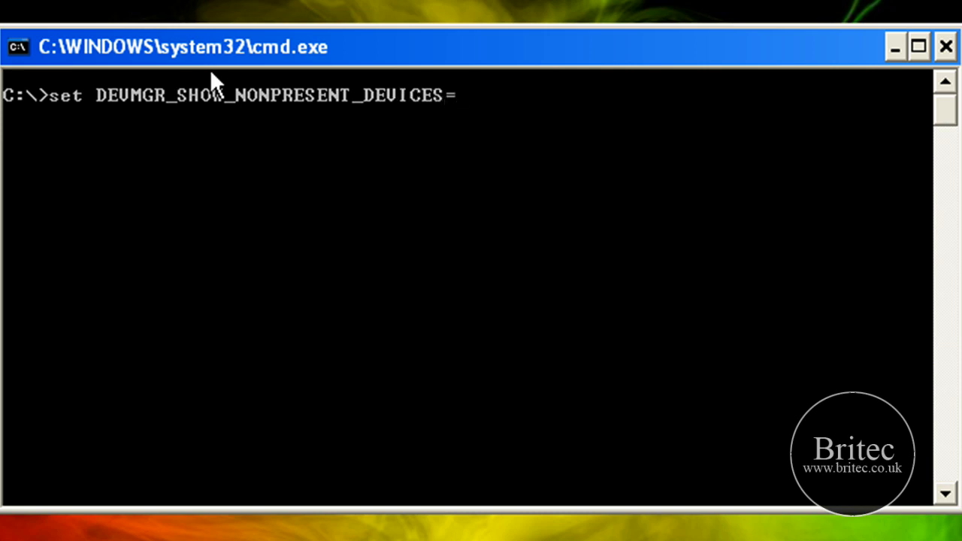
{"action": "type", "text": "1"}
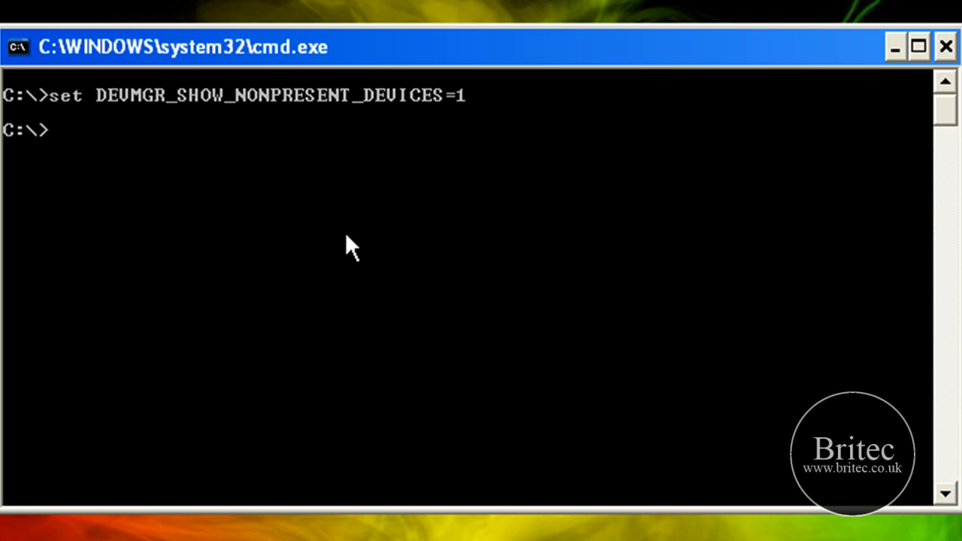
{"action": "mouse_move", "coordinate": [270, 233]}
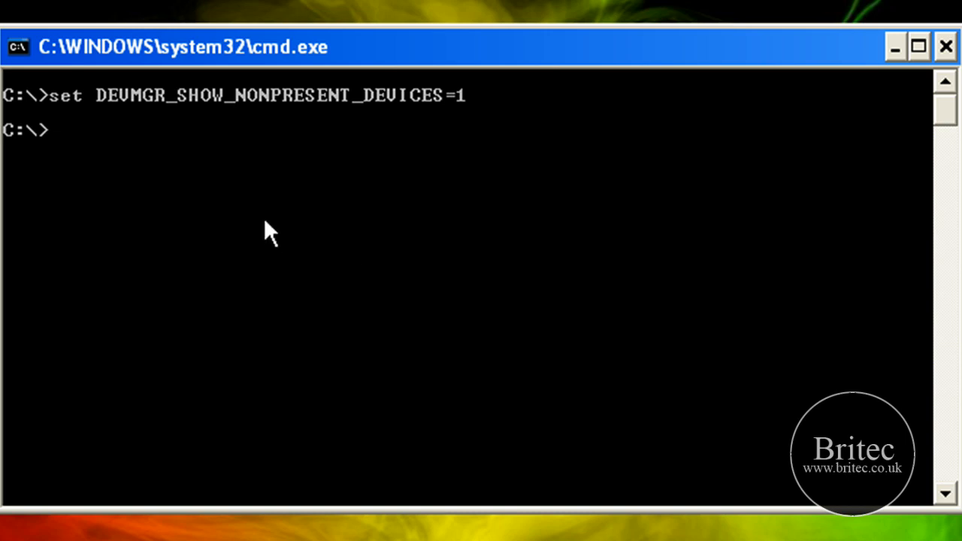
Start Device Manager from the same prompt with DEVMGMT.MSC
{"action": "type", "text": "DE"}
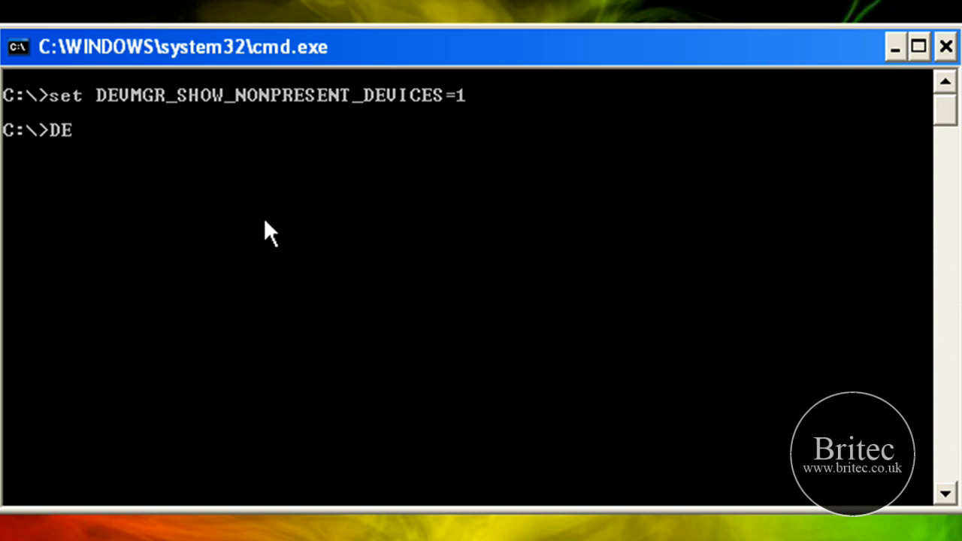
{"action": "type", "text": "VMGM"}
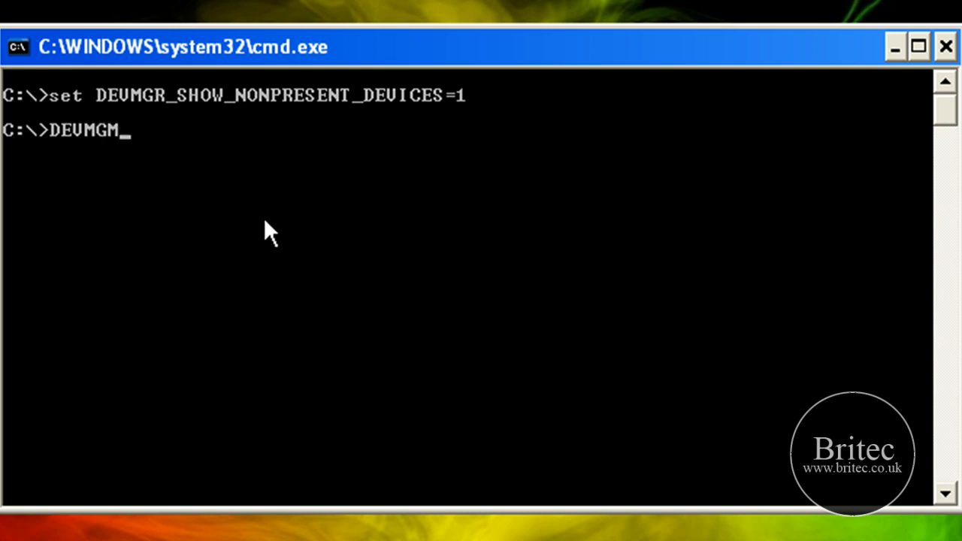
{"action": "type", "text": "T."}
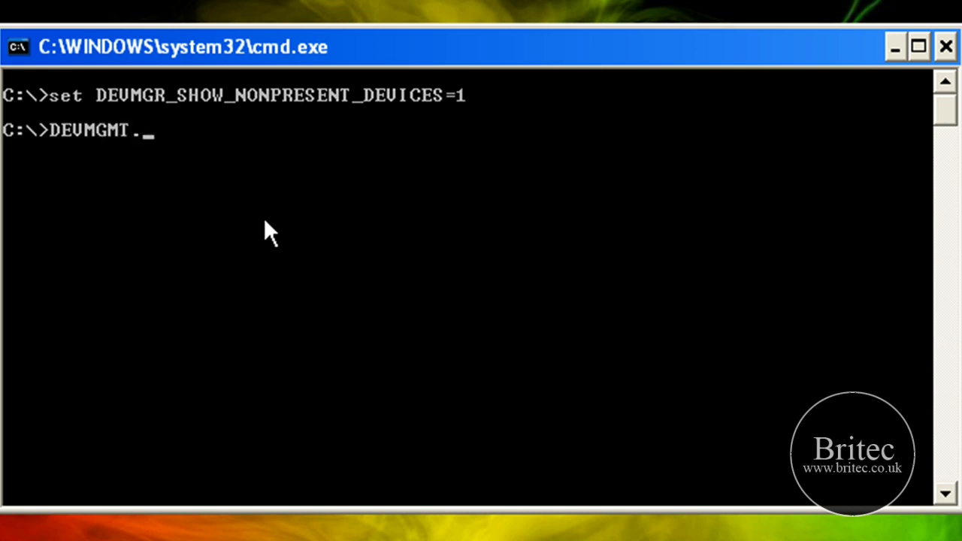
{"action": "type", "text": "MSC"}
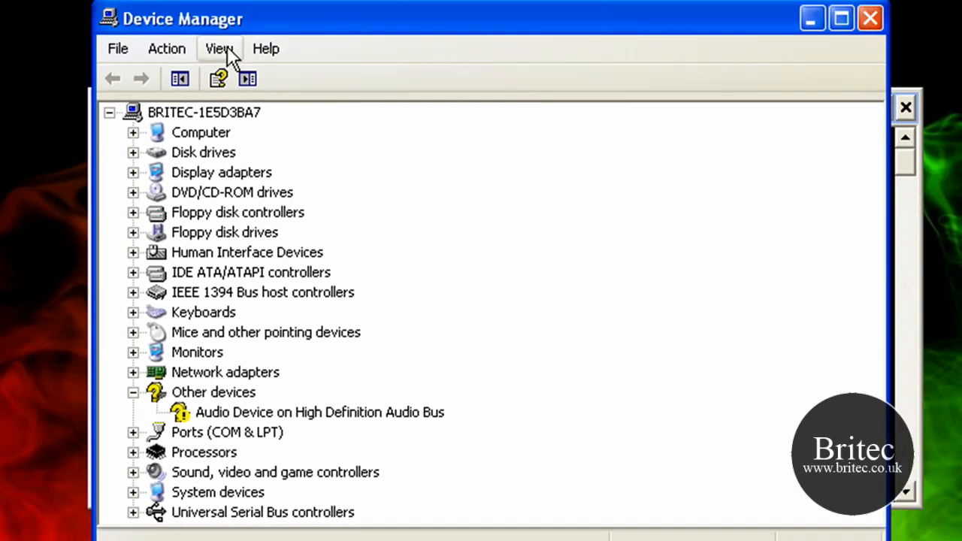
{"action": "left_click", "coordinate": [219, 49]}
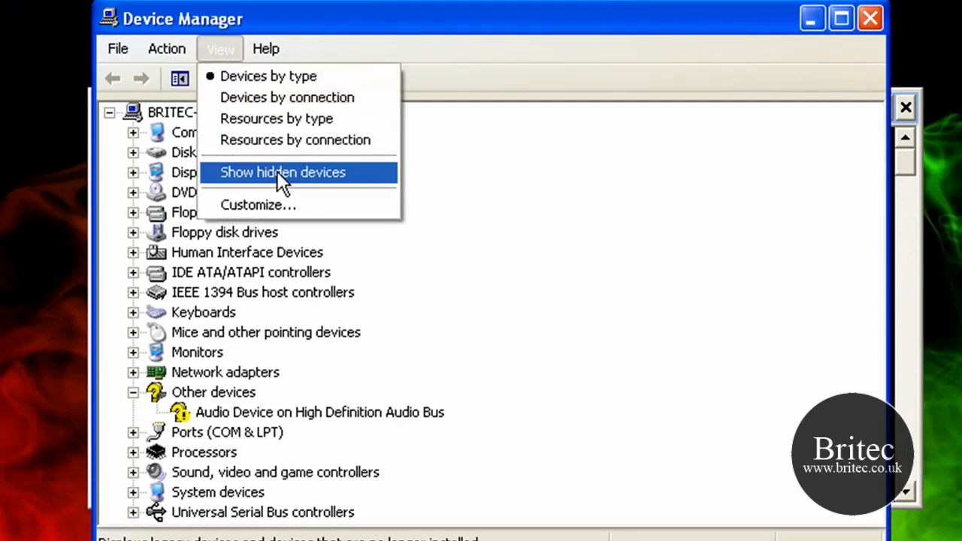
Enable Show hidden devices and select the greyed-out Standard 101/102-Key PS/2 keyboard under Keyboards
{"action": "left_click", "coordinate": [282, 172]}
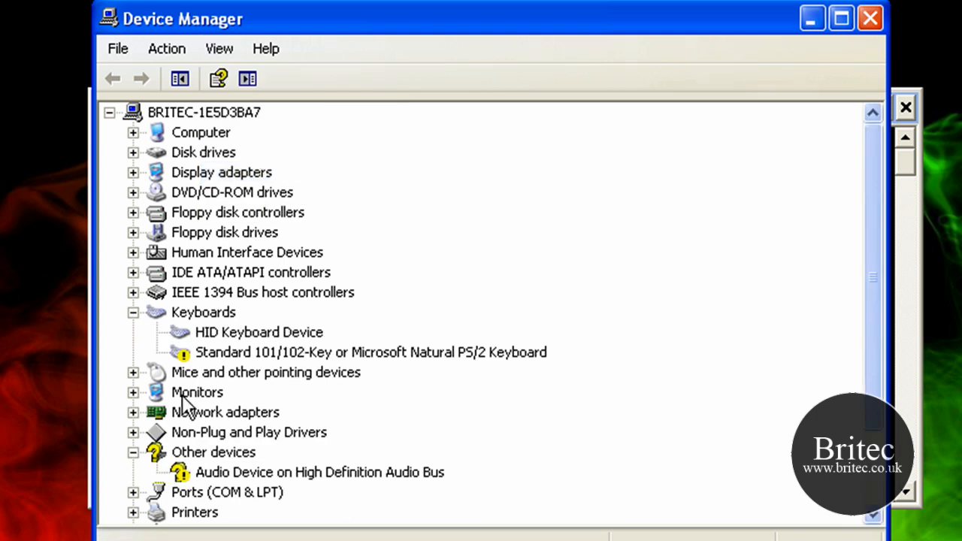
{"action": "mouse_move", "coordinate": [428, 376]}
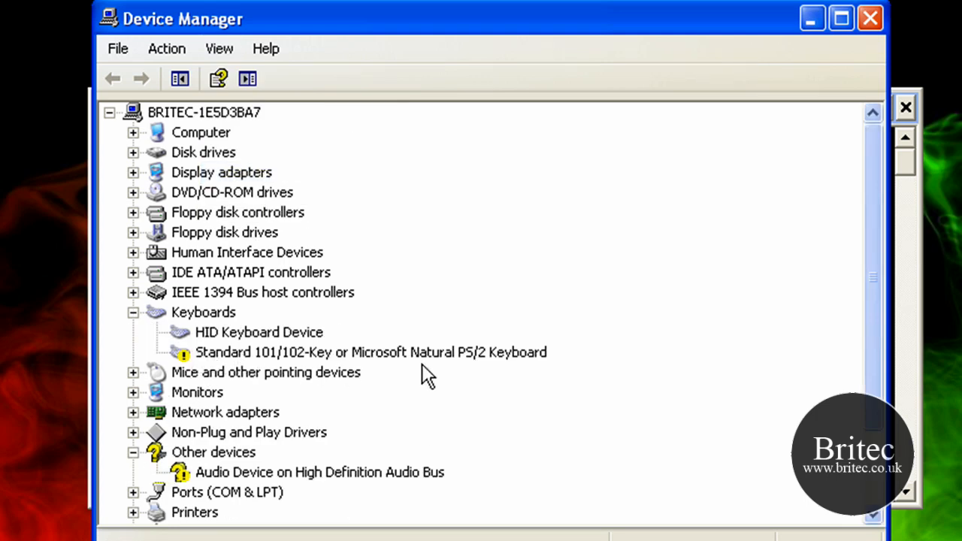
{"action": "mouse_move", "coordinate": [472, 369]}
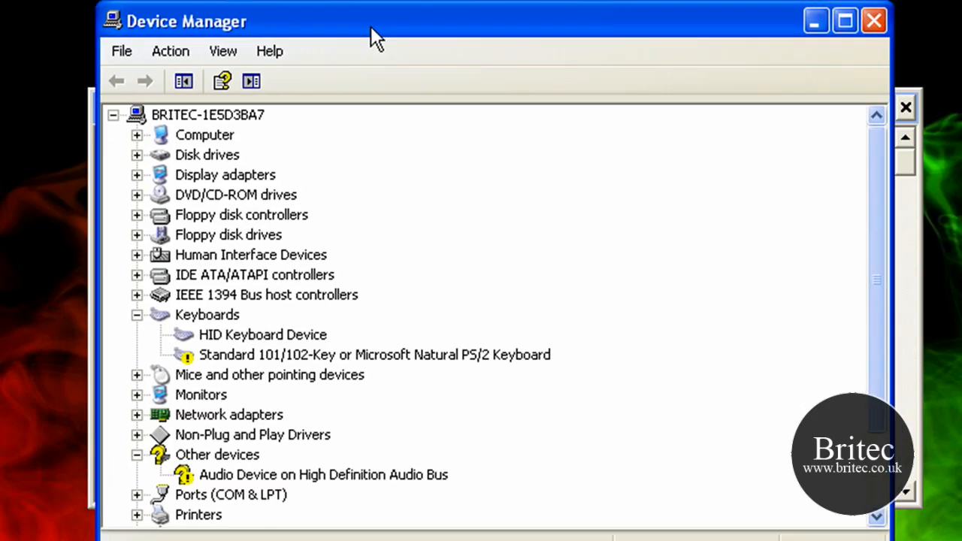
{"action": "mouse_move", "coordinate": [255, 376]}
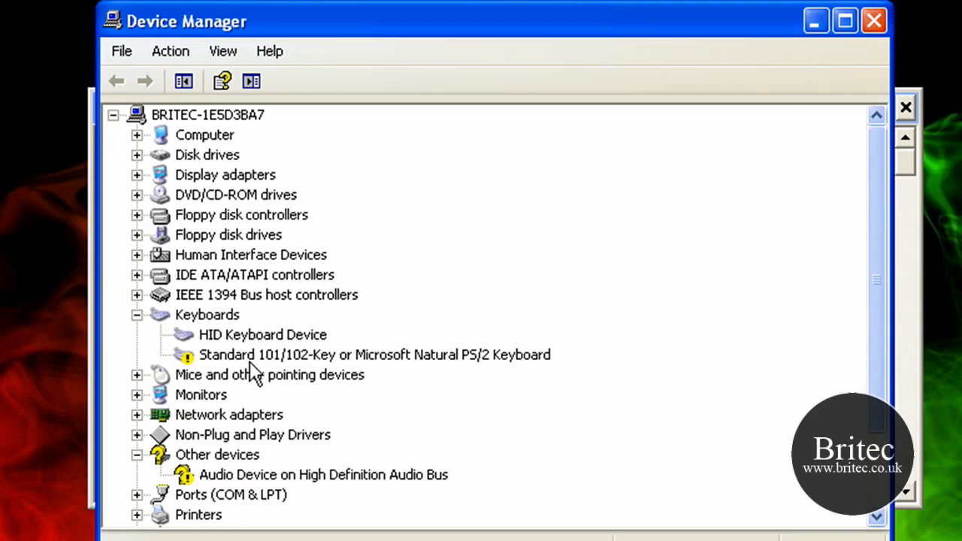
{"action": "mouse_move", "coordinate": [289, 365]}
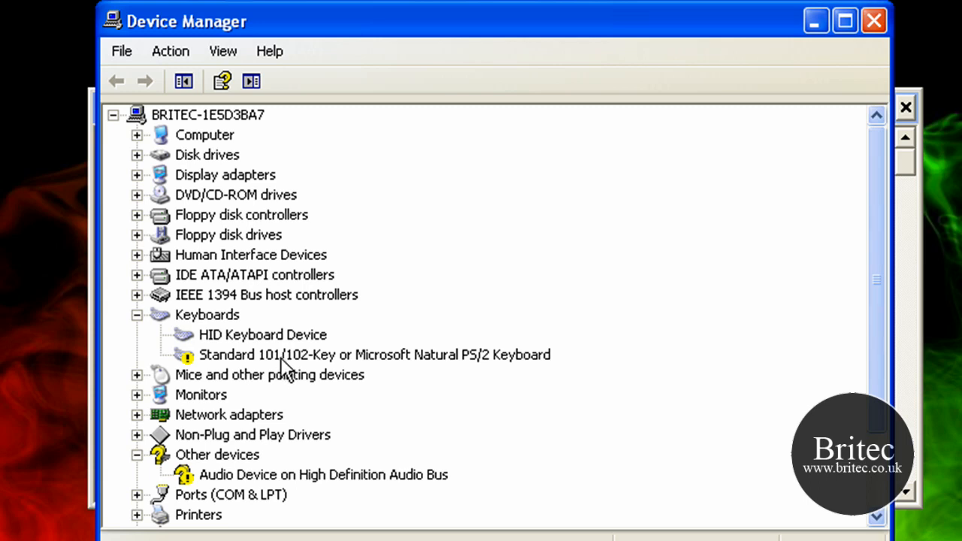
{"action": "mouse_move", "coordinate": [373, 358]}
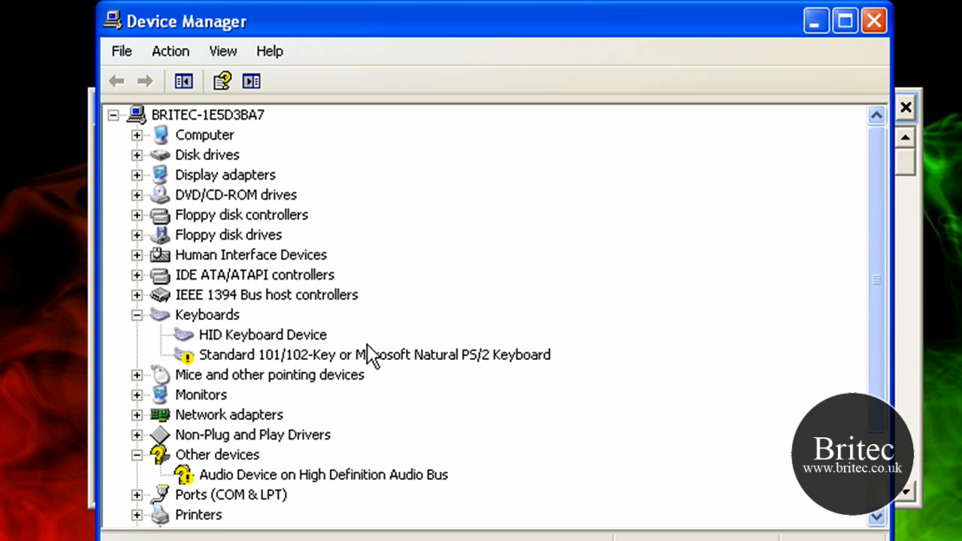
{"action": "mouse_move", "coordinate": [315, 365]}
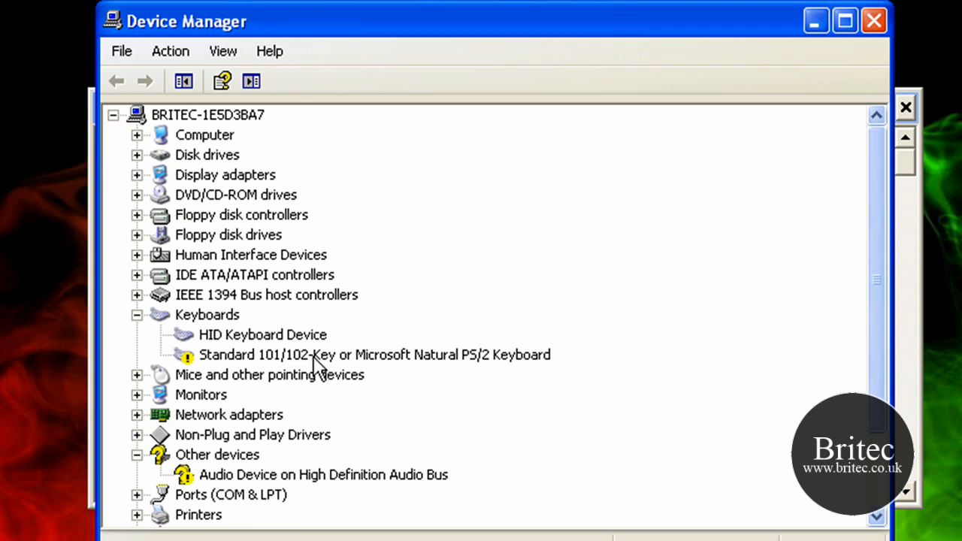
{"action": "mouse_move", "coordinate": [228, 379]}
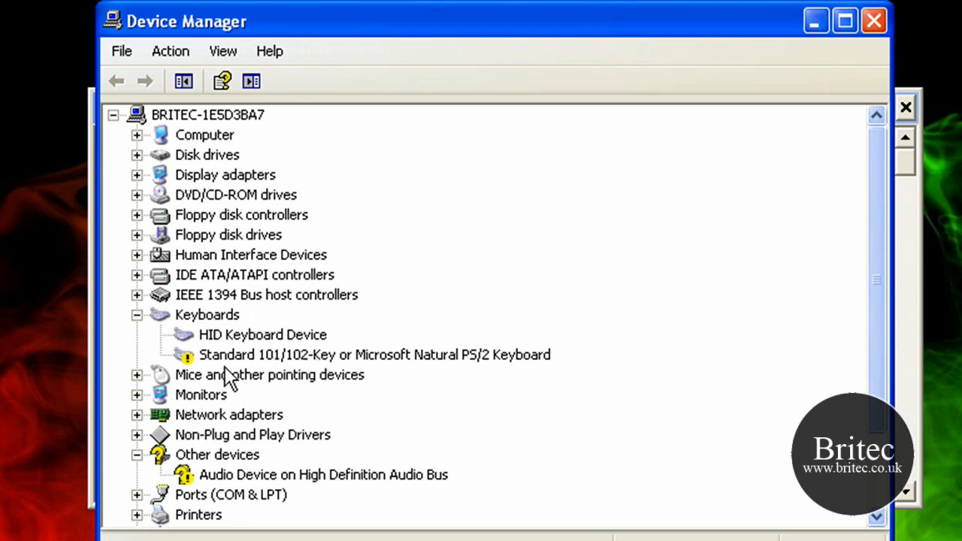
{"action": "left_click", "coordinate": [374, 355]}
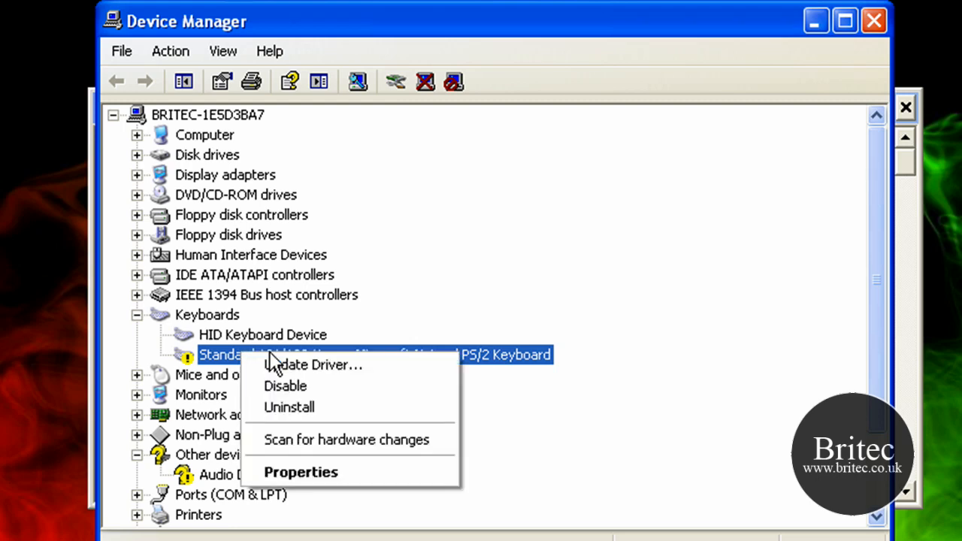
Uninstall the Standard 101/102-Key keyboard, confirm, and dismiss the restart prompt
{"action": "left_click", "coordinate": [289, 406]}
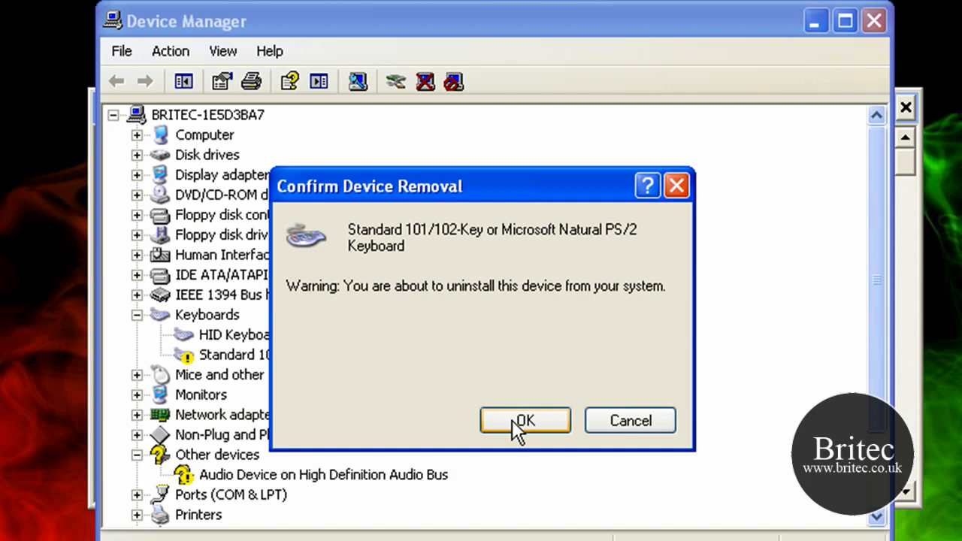
{"action": "left_click", "coordinate": [525, 421]}
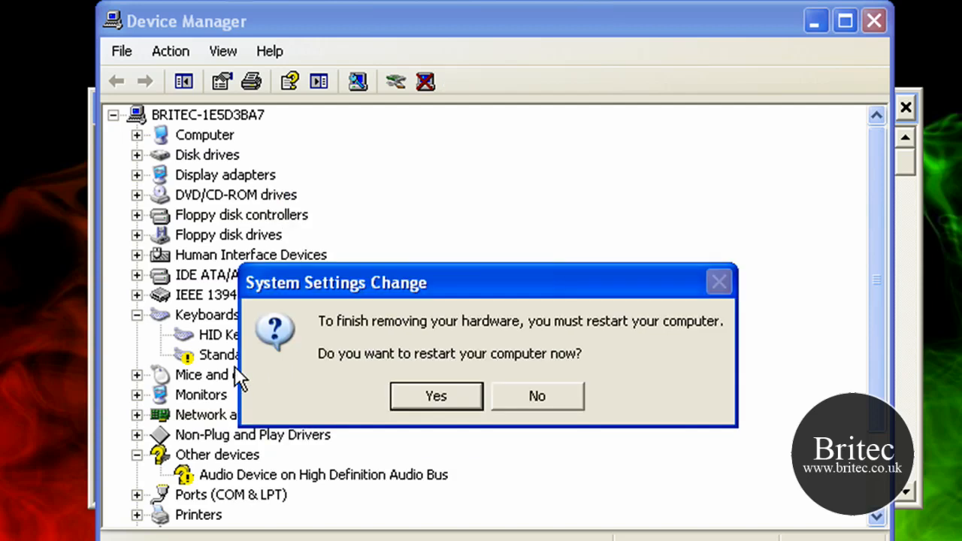
{"action": "mouse_move", "coordinate": [310, 372]}
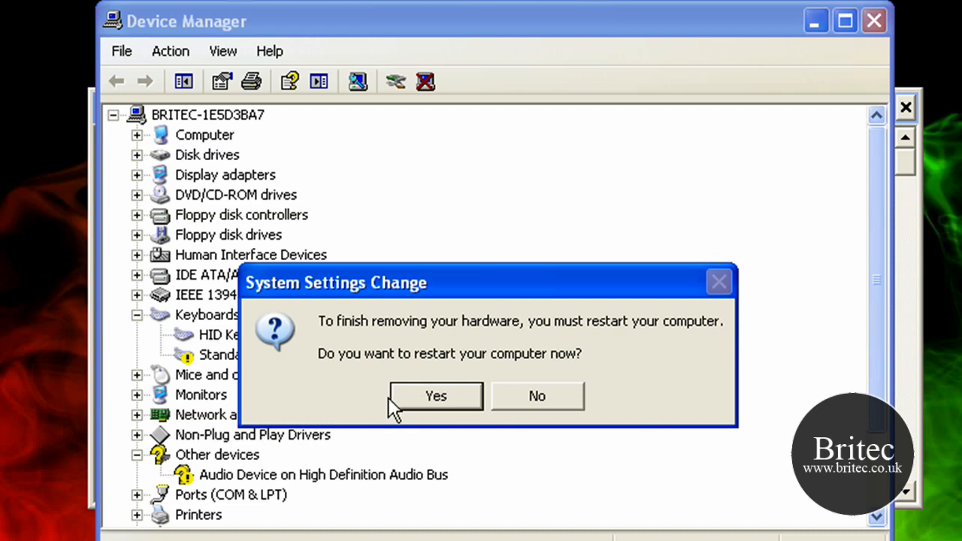
{"action": "left_click", "coordinate": [537, 396]}
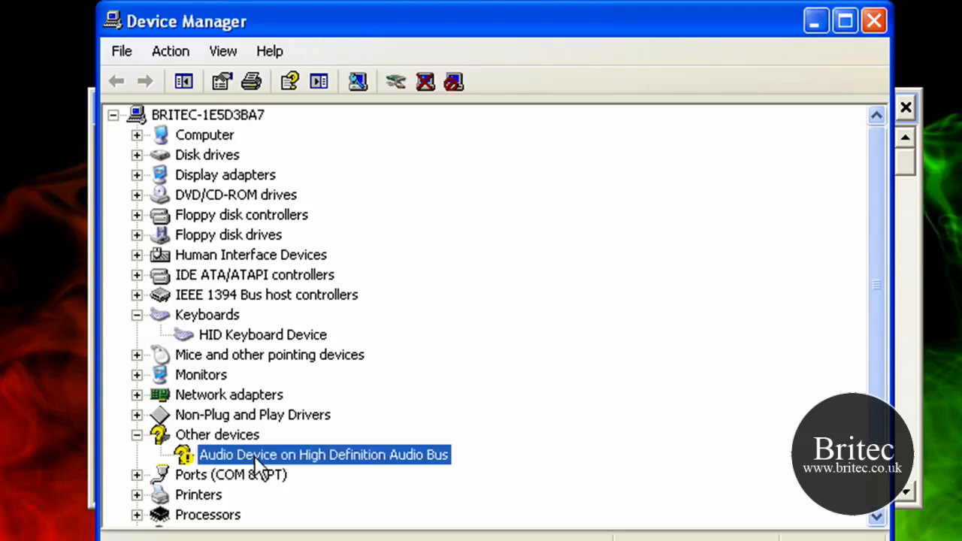
{"action": "mouse_move", "coordinate": [242, 340]}
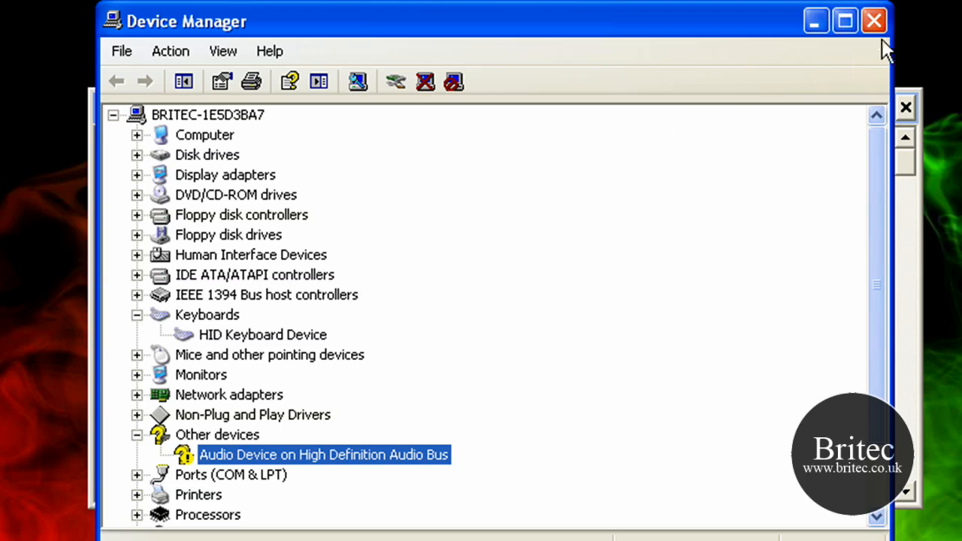
{"action": "mouse_move", "coordinate": [875, 21]}
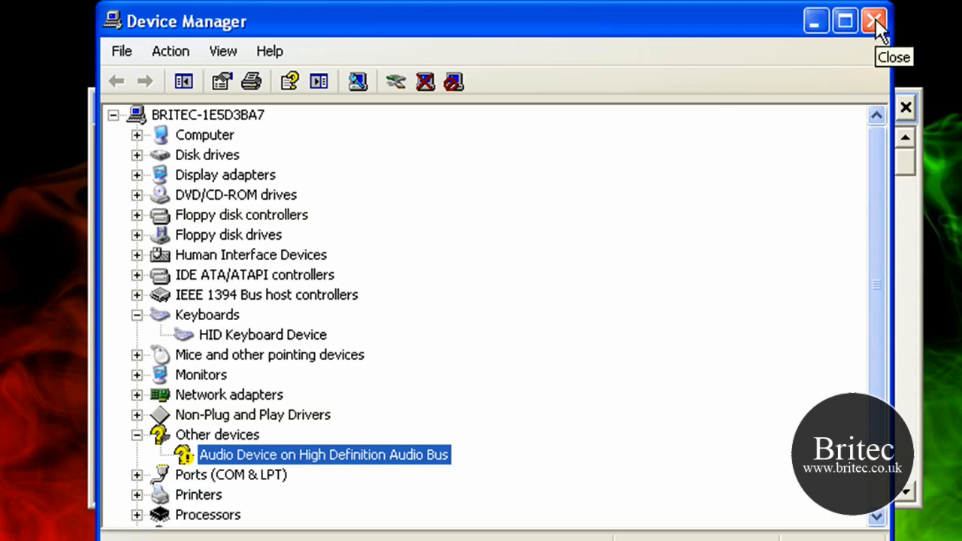
Close Device Manager and view setdev.bat in Notepad, highlighting its SET and start devmgmt.msc lines
{"action": "left_click", "coordinate": [875, 21]}
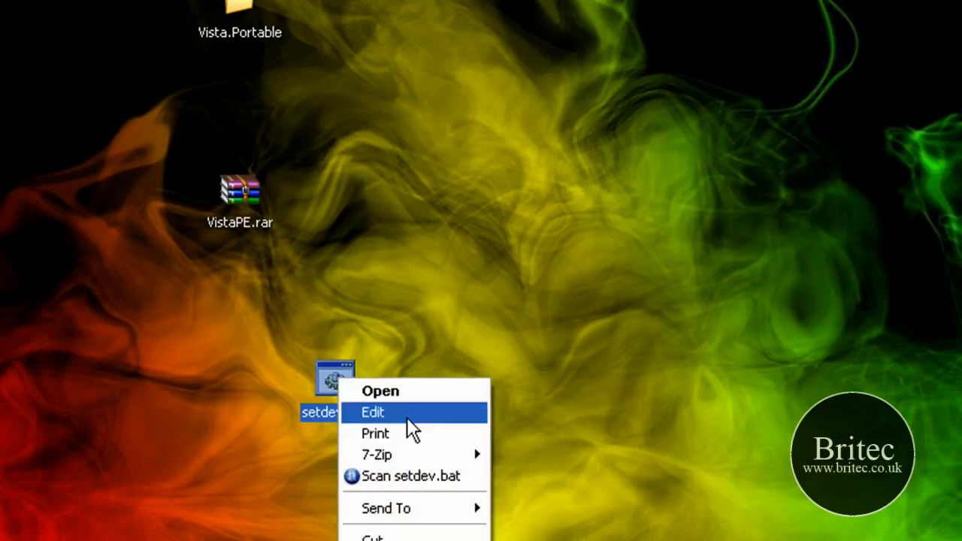
{"action": "left_click", "coordinate": [372, 411]}
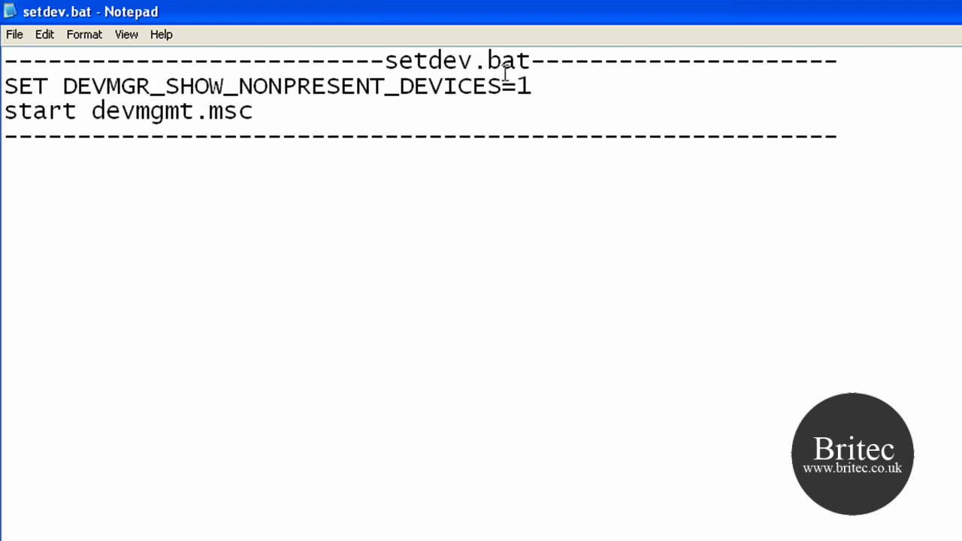
{"action": "mouse_move", "coordinate": [217, 120]}
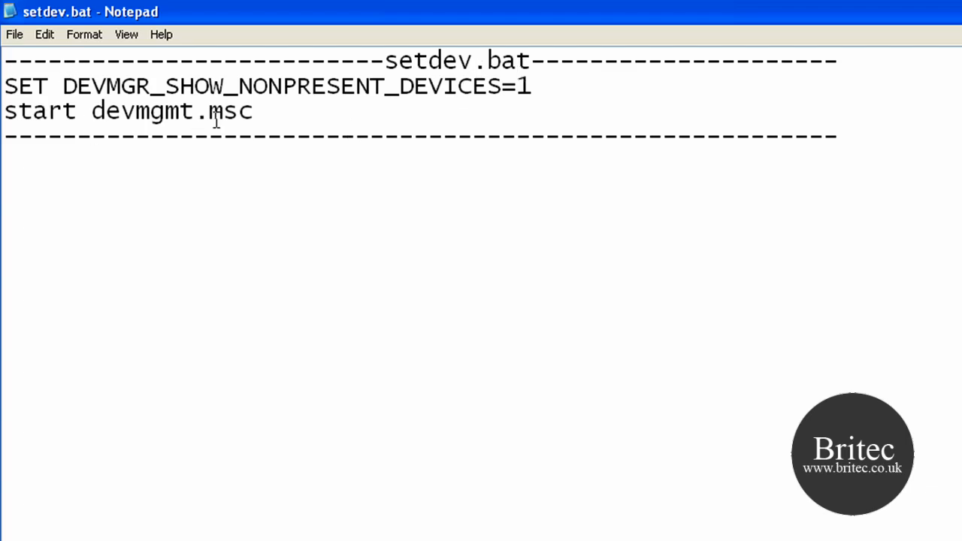
{"action": "left_click_drag", "start_coordinate": [4, 86], "coordinate": [252, 112]}
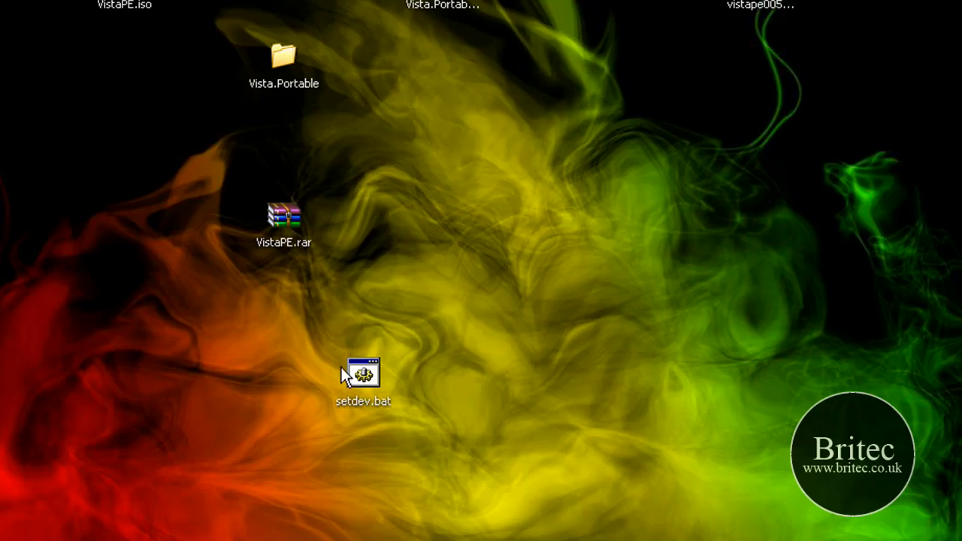
{"action": "double_click", "coordinate": [364, 372]}
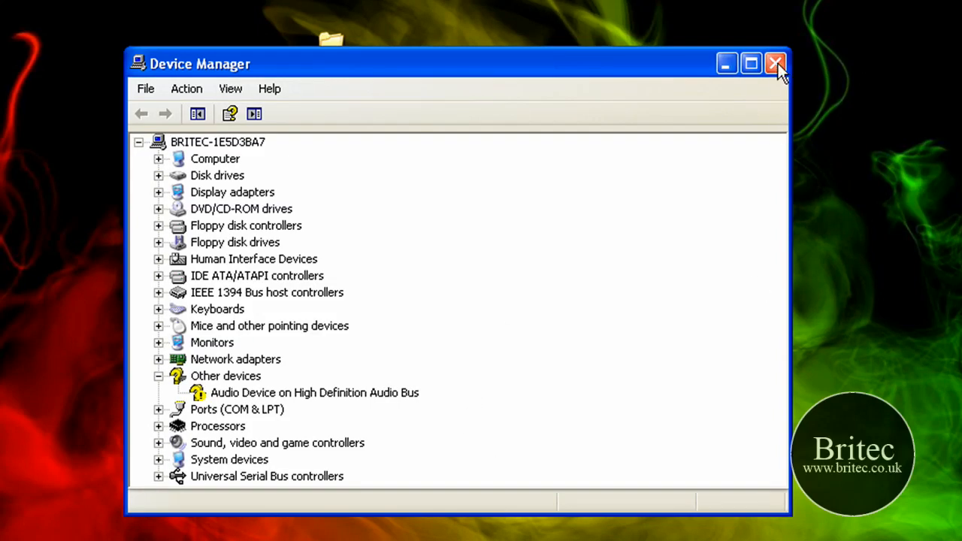
{"action": "left_click", "coordinate": [775, 63]}
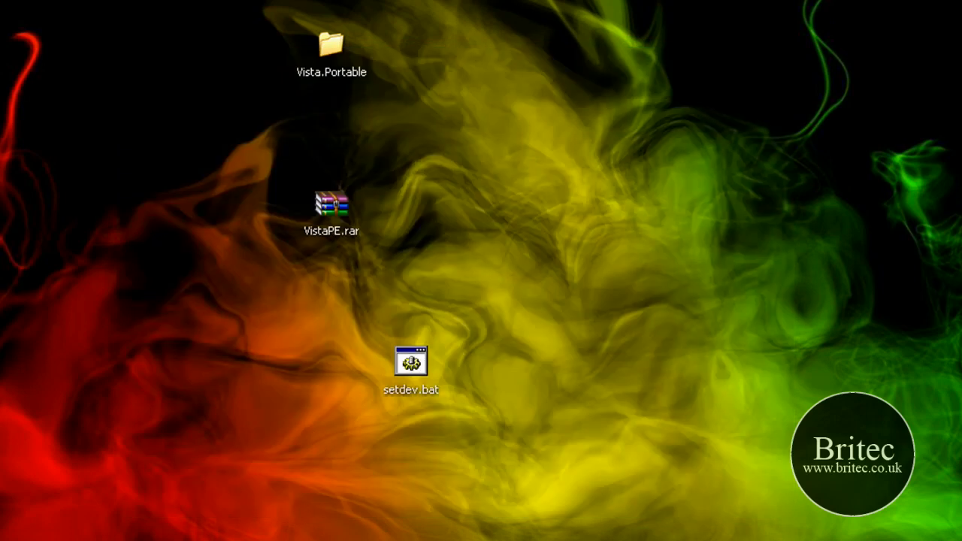
{"action": "mouse_move", "coordinate": [434, 420]}
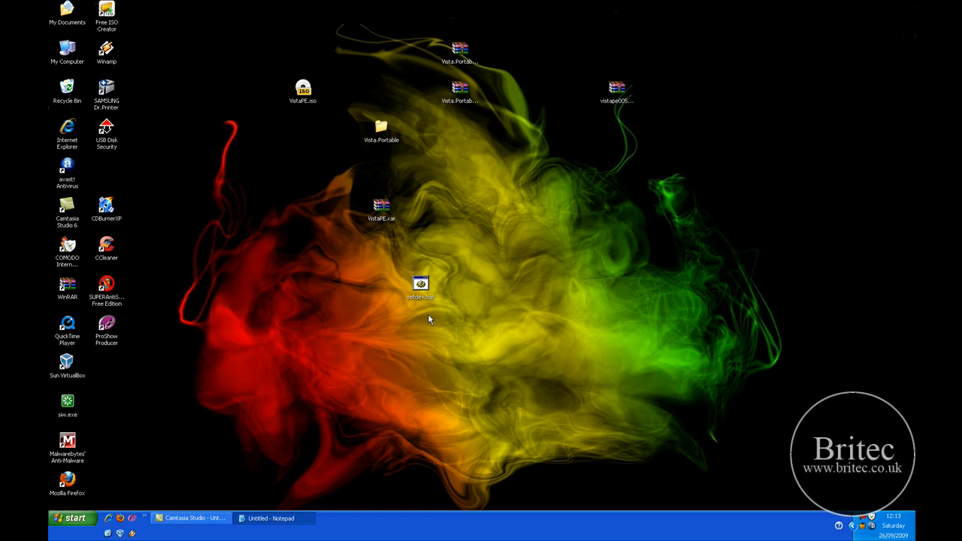
{"action": "mouse_move", "coordinate": [505, 314]}
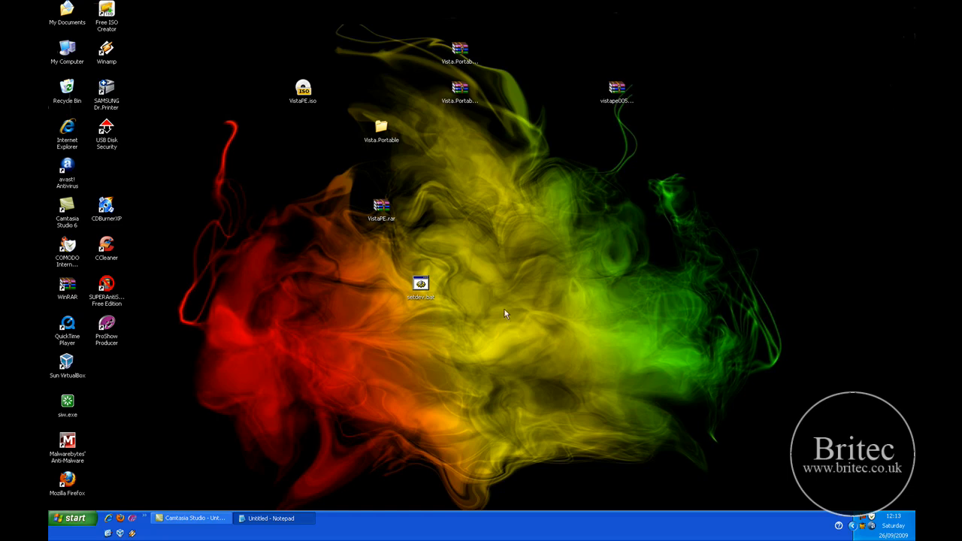
{"action": "mouse_move", "coordinate": [410, 335]}
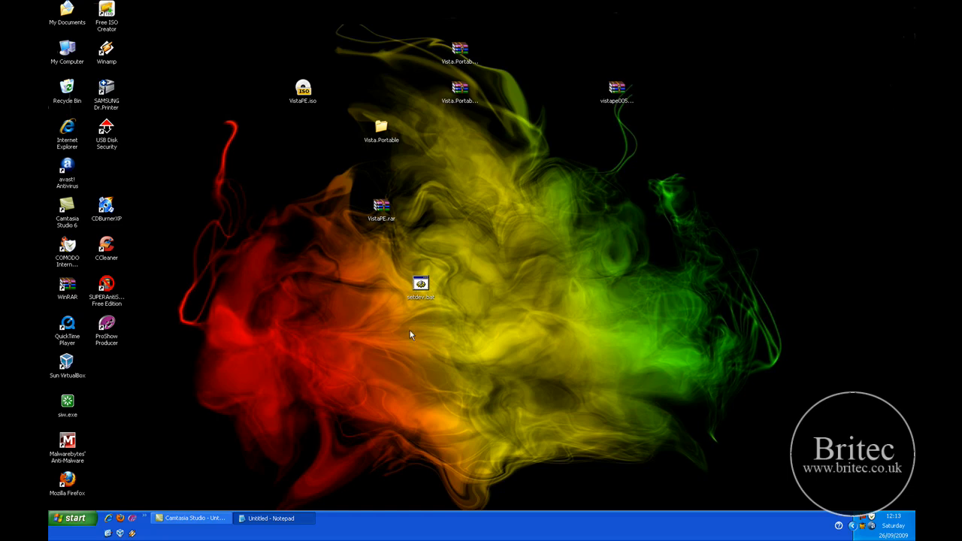
{"action": "mouse_move", "coordinate": [450, 337]}
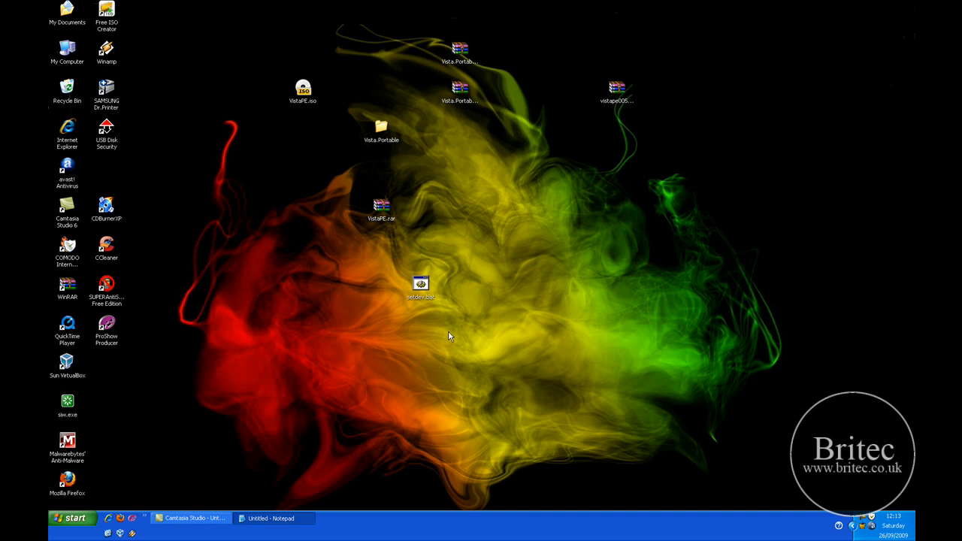
{"action": "mouse_move", "coordinate": [465, 315]}
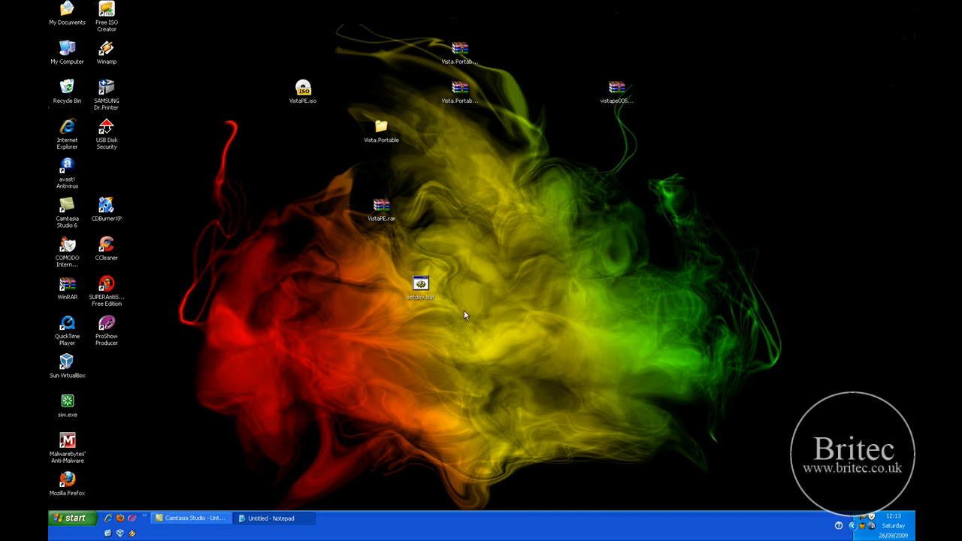
{"action": "mouse_move", "coordinate": [466, 295]}
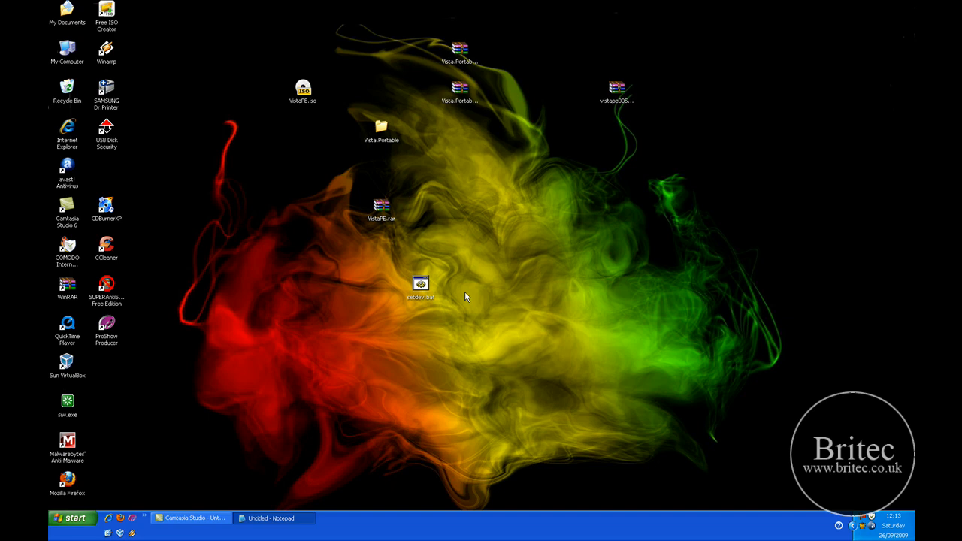
{"action": "mouse_move", "coordinate": [472, 316]}
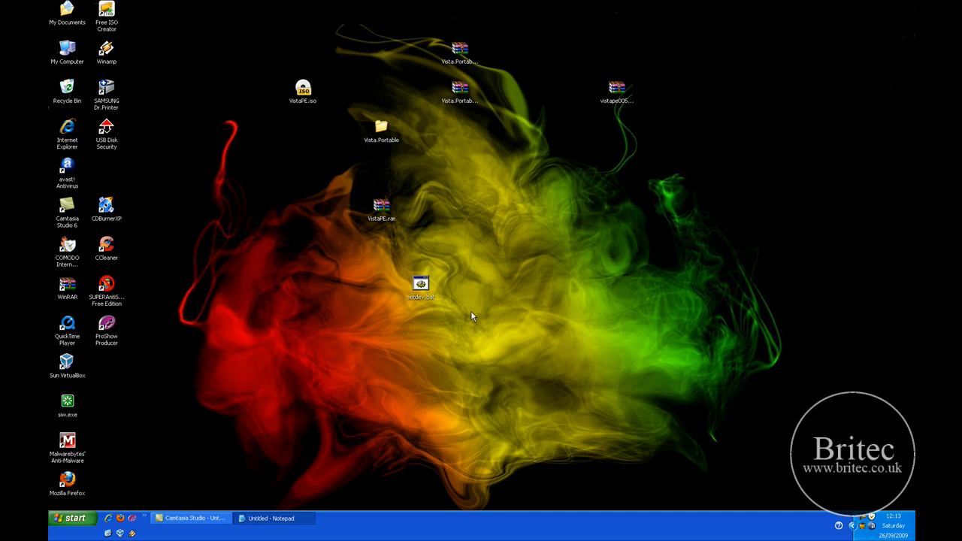
{"action": "mouse_move", "coordinate": [686, 435]}
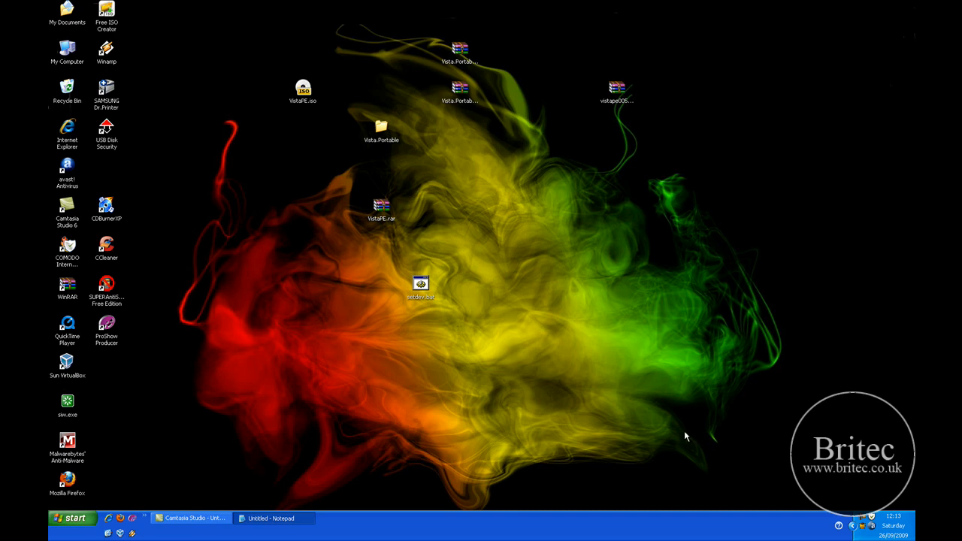